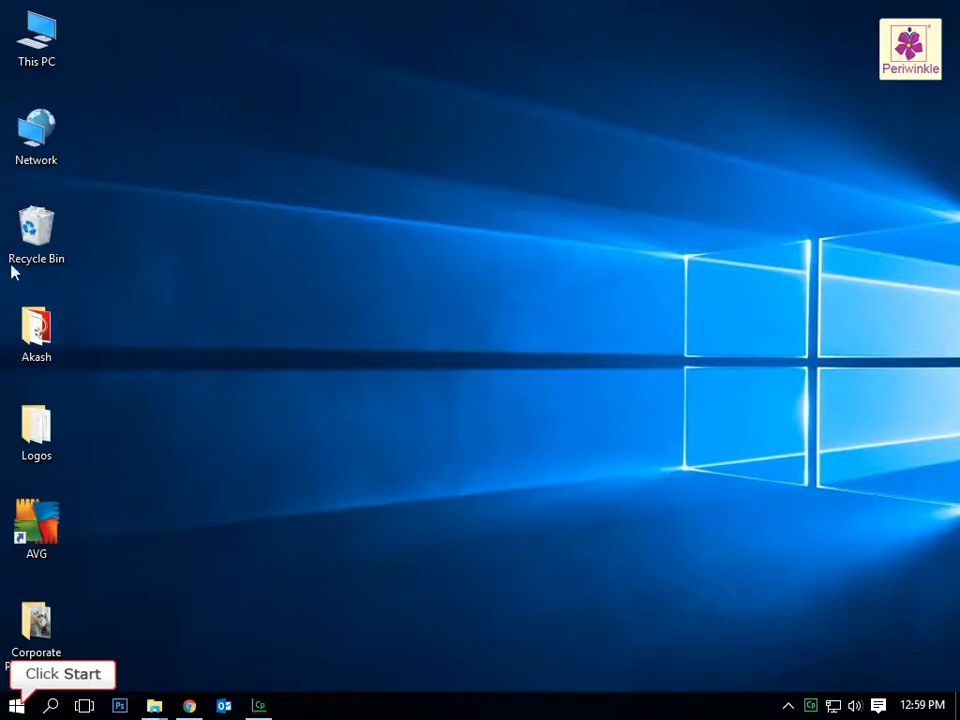
# Step: Bring up the Start menu from the taskbar Start button
pyautogui.click(16, 704)
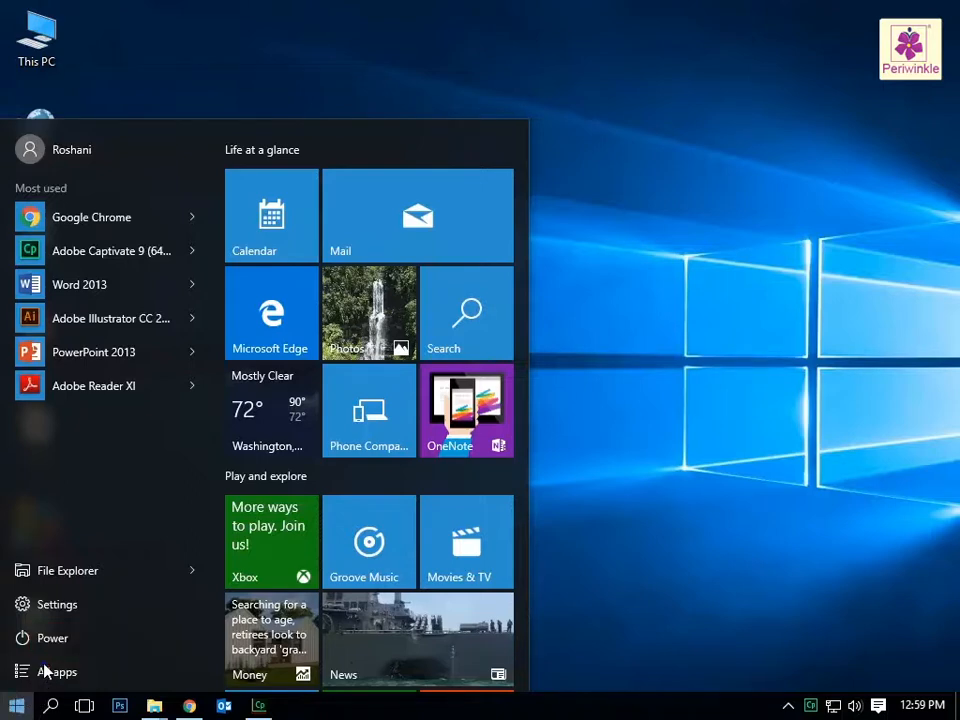
# Step: Show All apps, reach the M section and expand the Microsoft Office 2013 folder
pyautogui.click(56, 672)
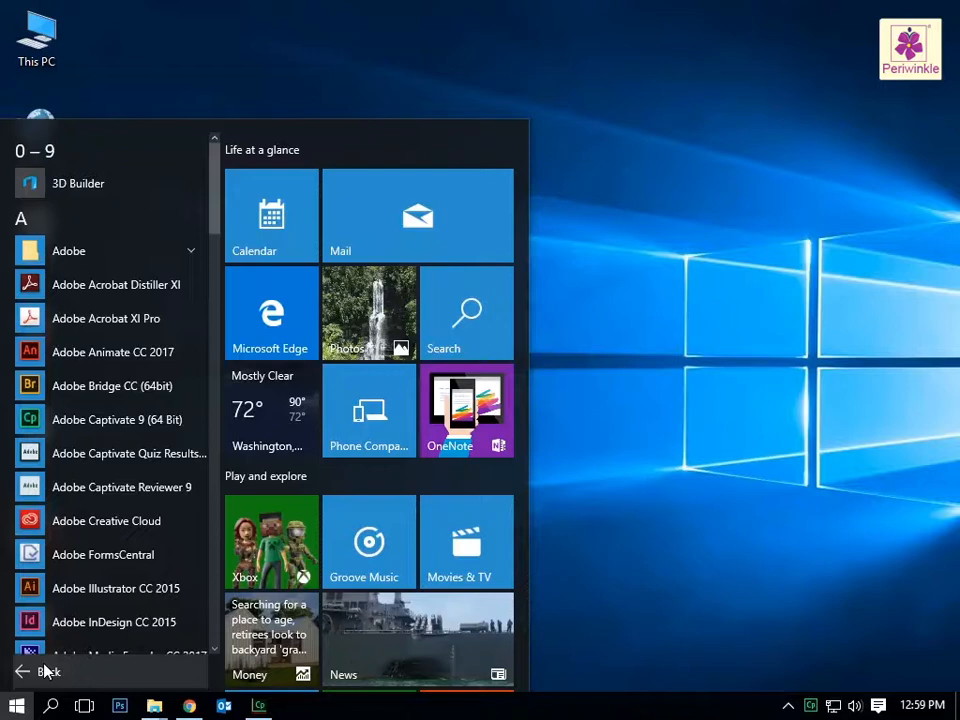
pyautogui.moveTo(164, 570)
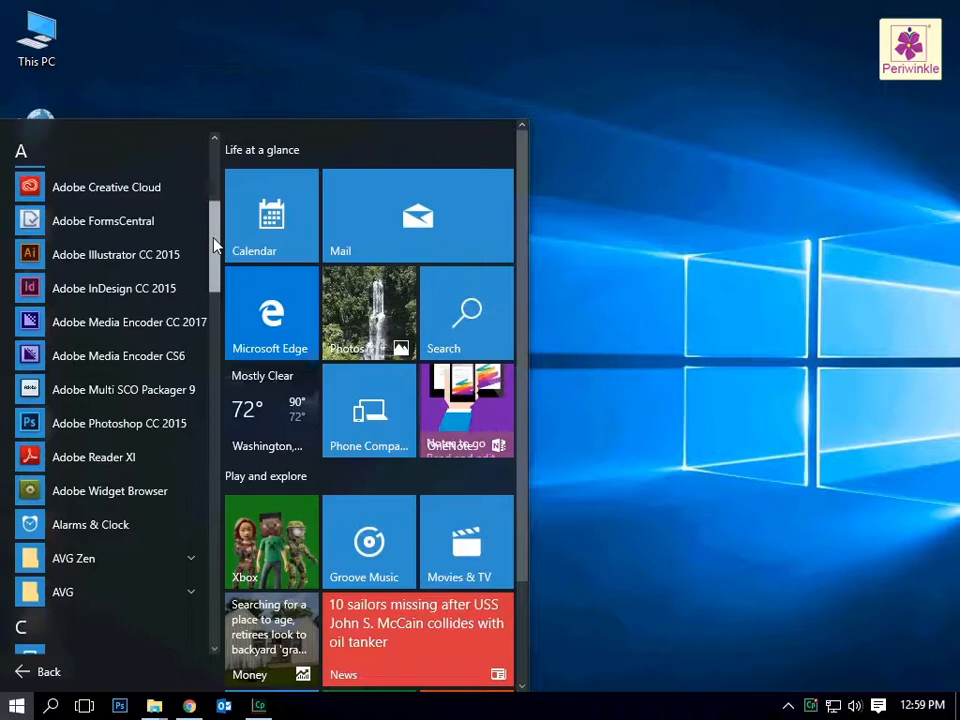
pyautogui.scroll(-3)
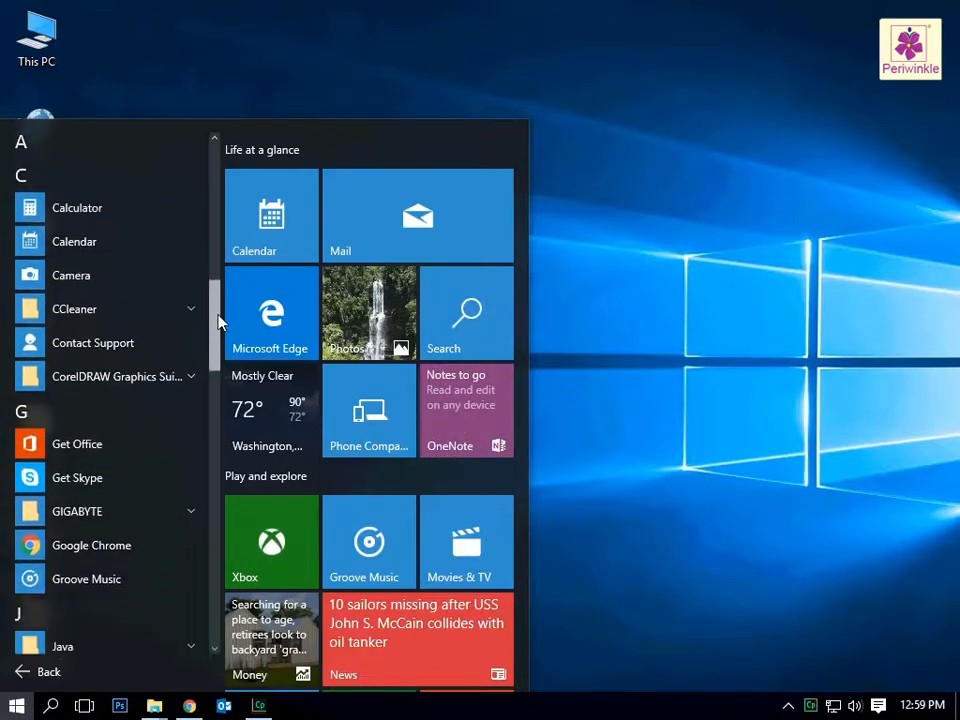
pyautogui.scroll(-3)
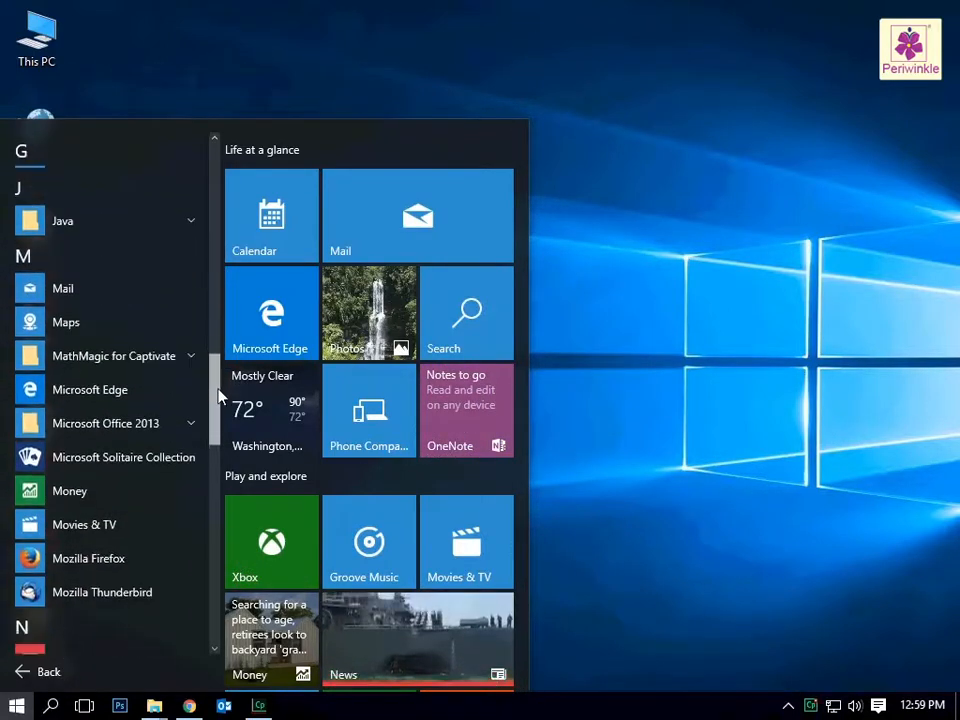
pyautogui.scroll(-3)
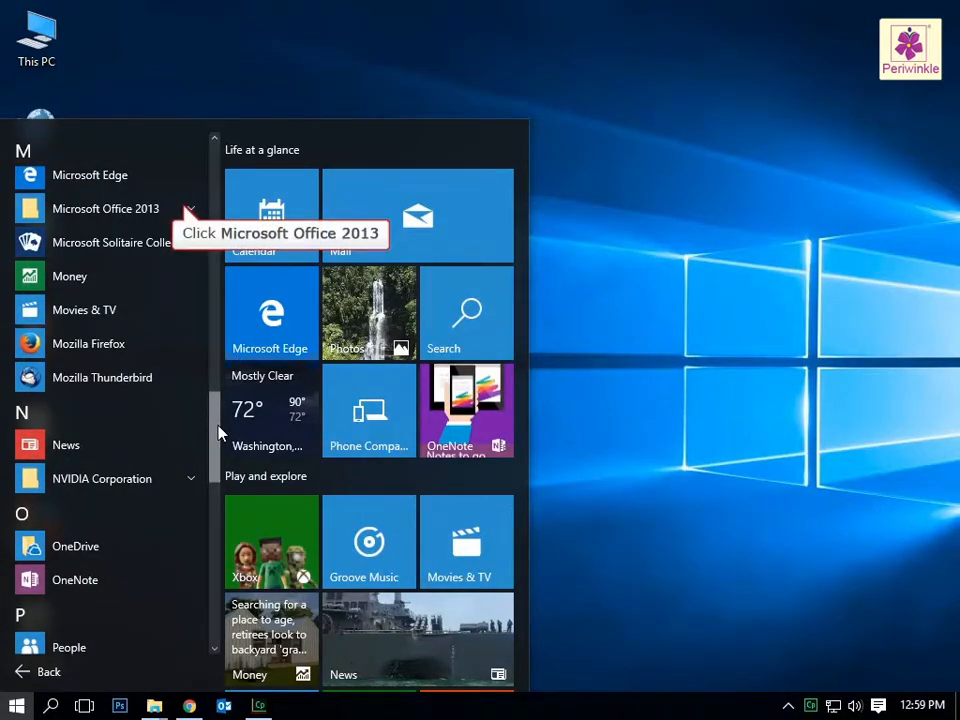
pyautogui.click(106, 208)
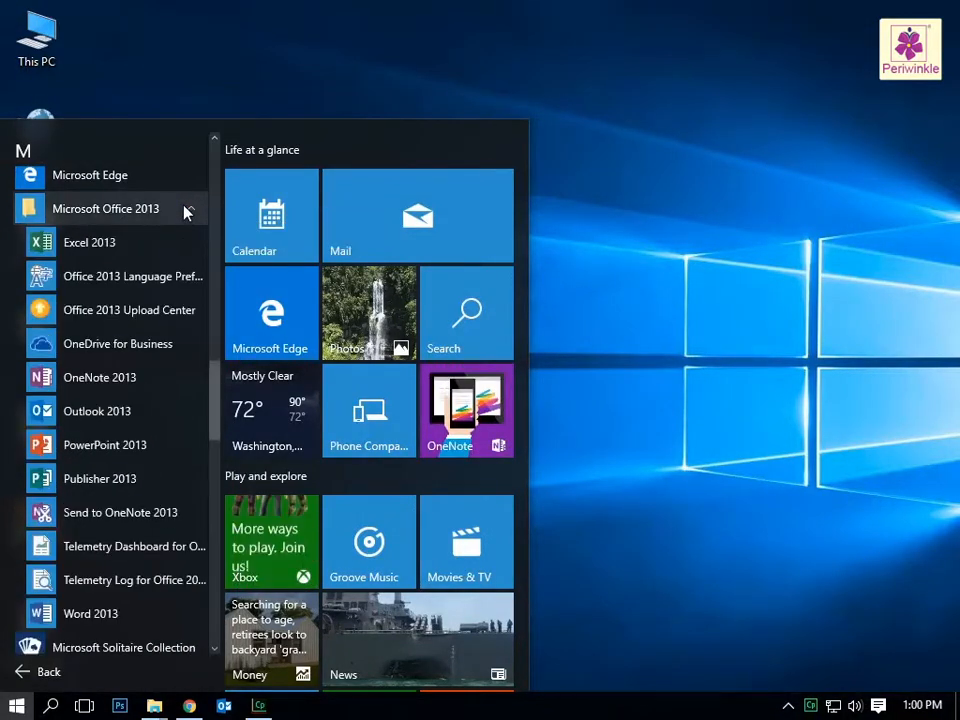
pyautogui.moveTo(90, 612)
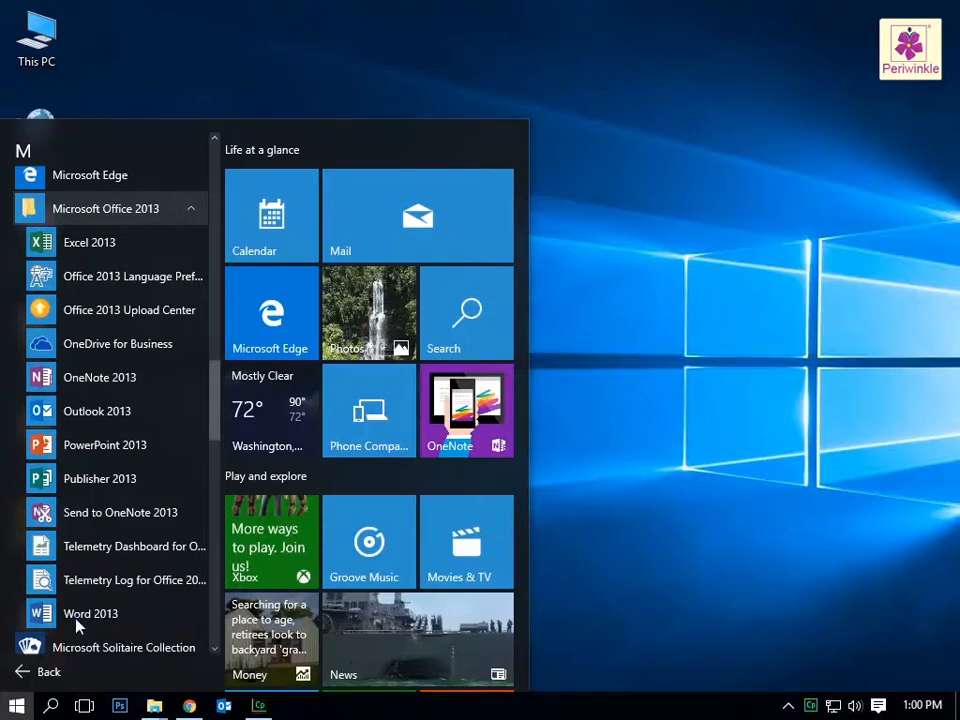
# Step: Launch Word 2013 and start a new Blank document, Document1
pyautogui.click(90, 612)
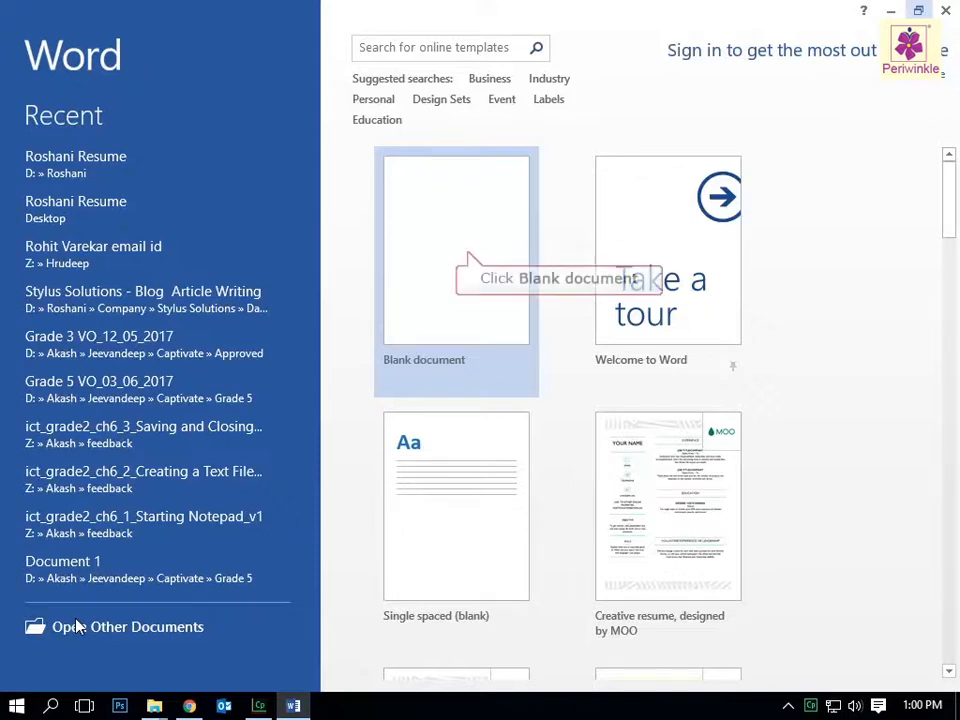
pyautogui.moveTo(470, 256)
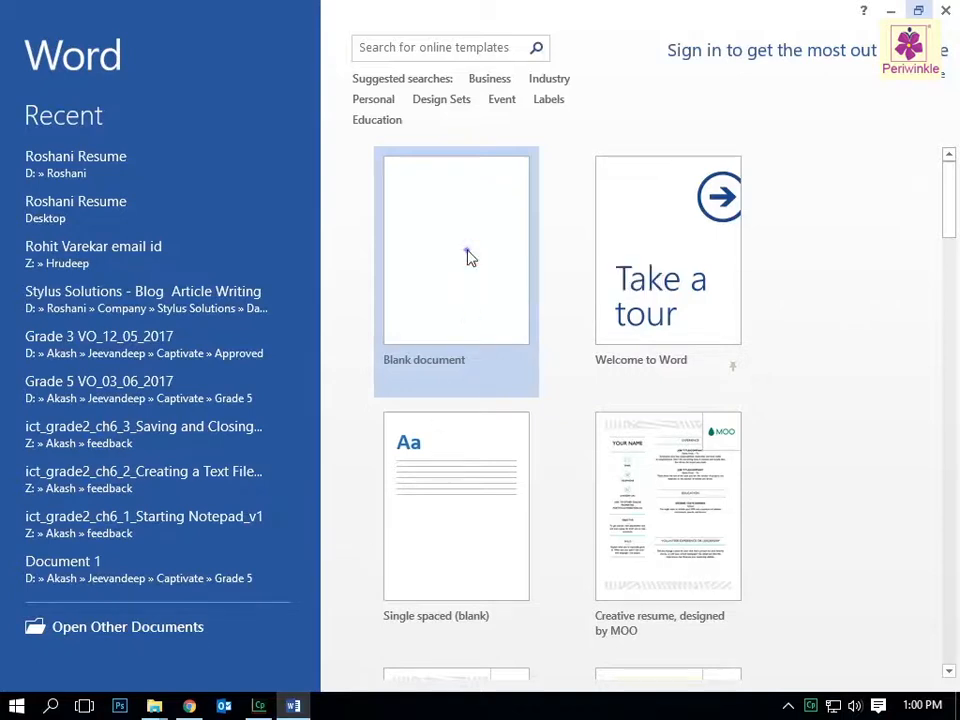
pyautogui.click(456, 248)
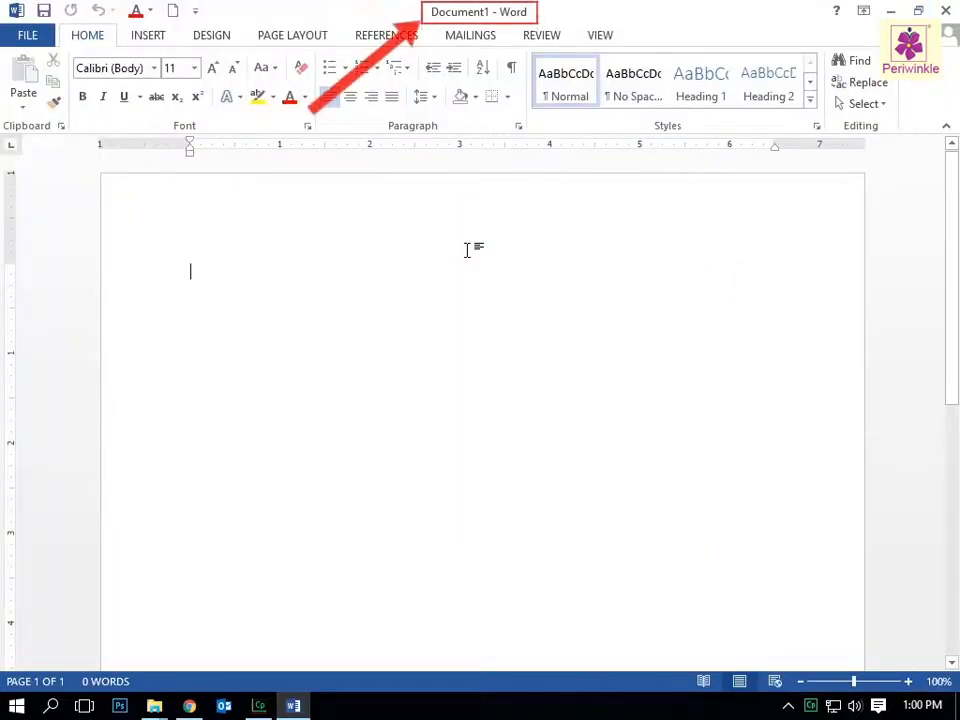